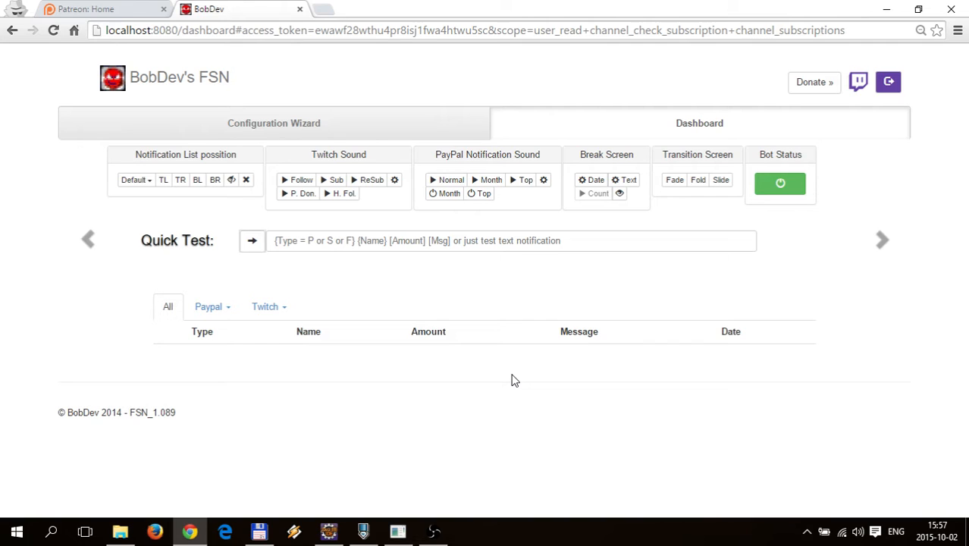
mouse_move(389, 303)
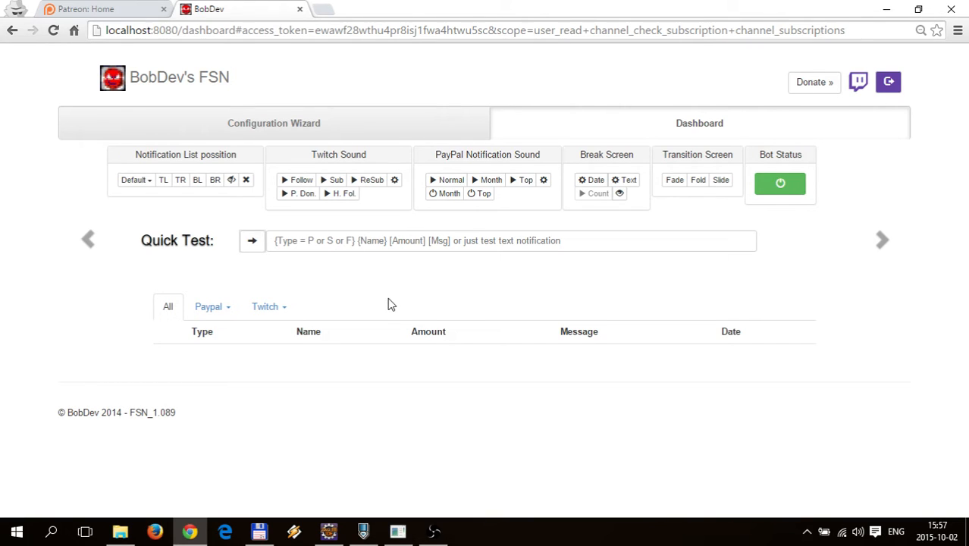
mouse_move(358, 230)
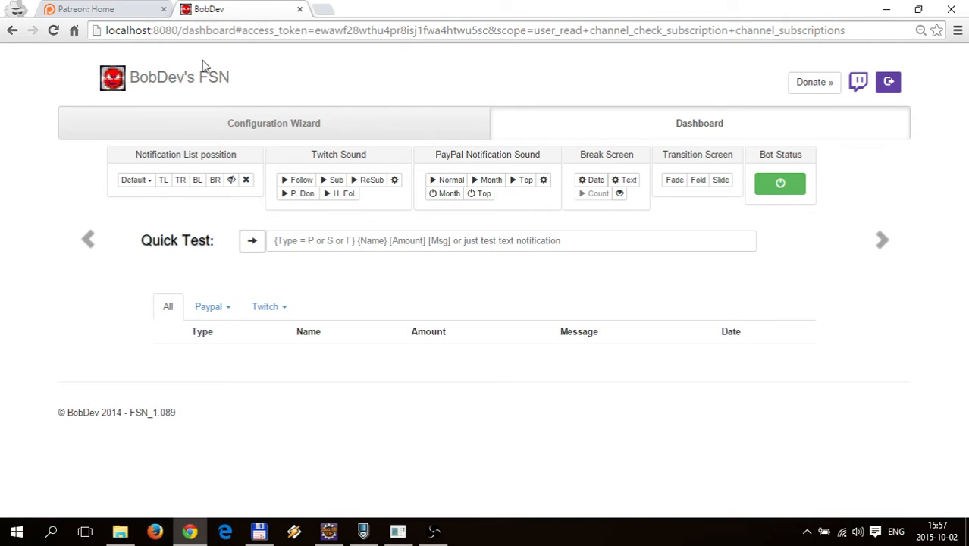
mouse_move(364, 123)
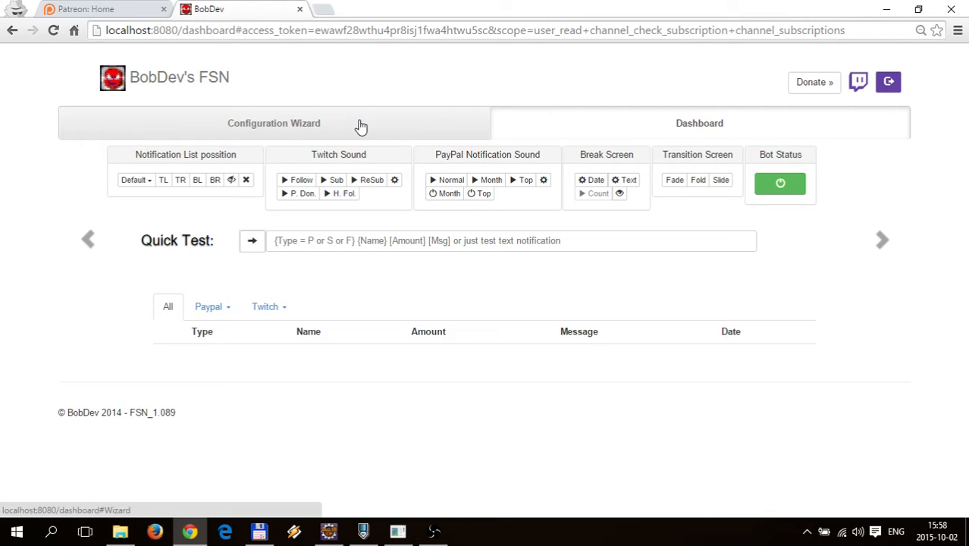
Go to the Configuration Wizard's 'Available pages' list in BobDev's FSN
left_click(274, 122)
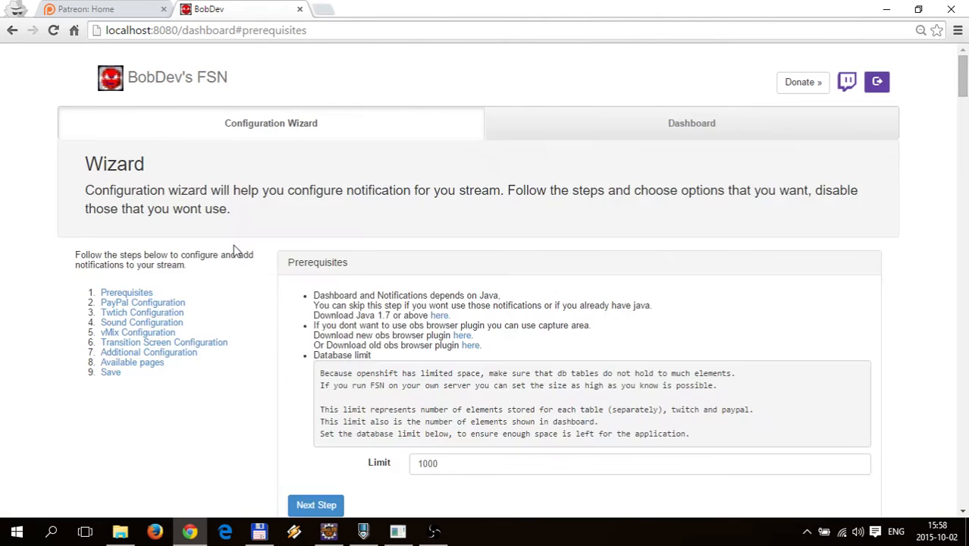
scroll("down", 3)
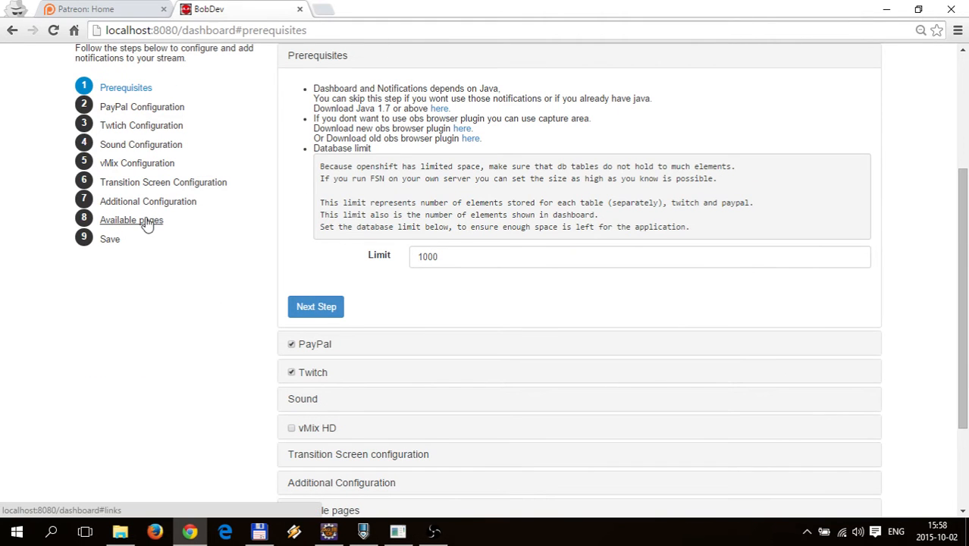
left_click(131, 220)
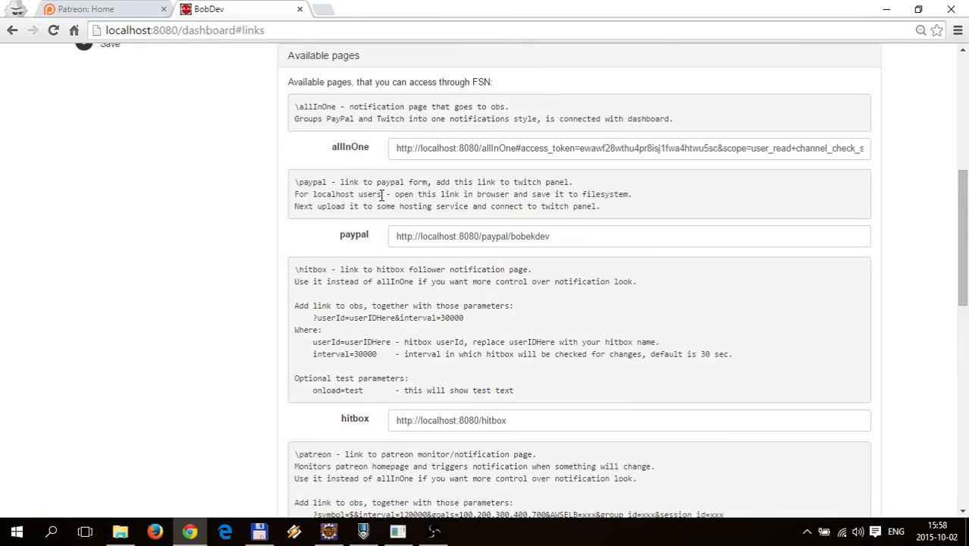
scroll("down", 3)
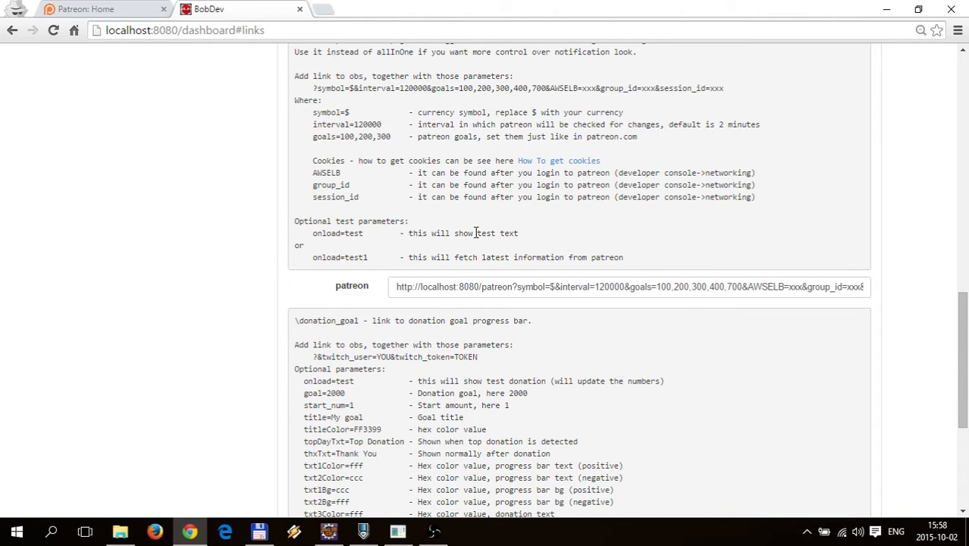
mouse_move(387, 155)
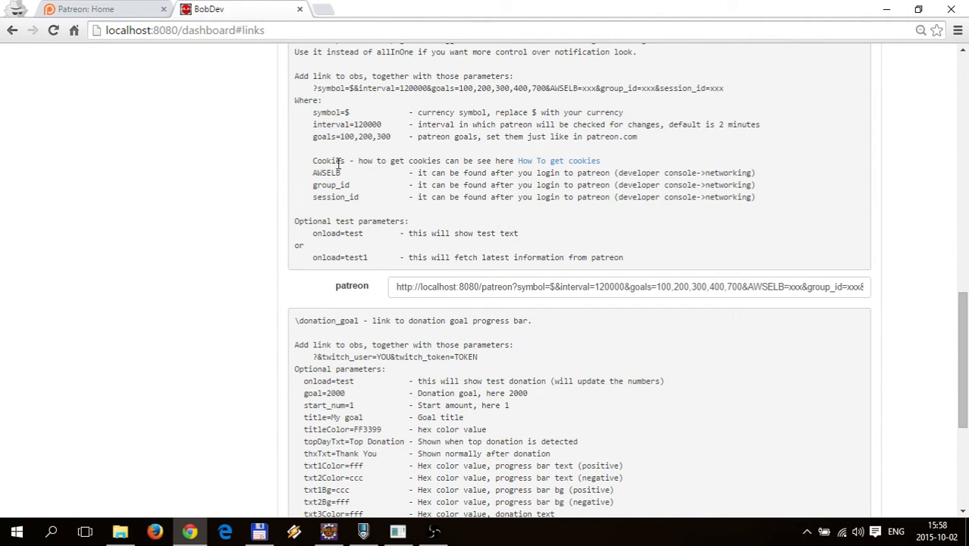
mouse_move(300, 176)
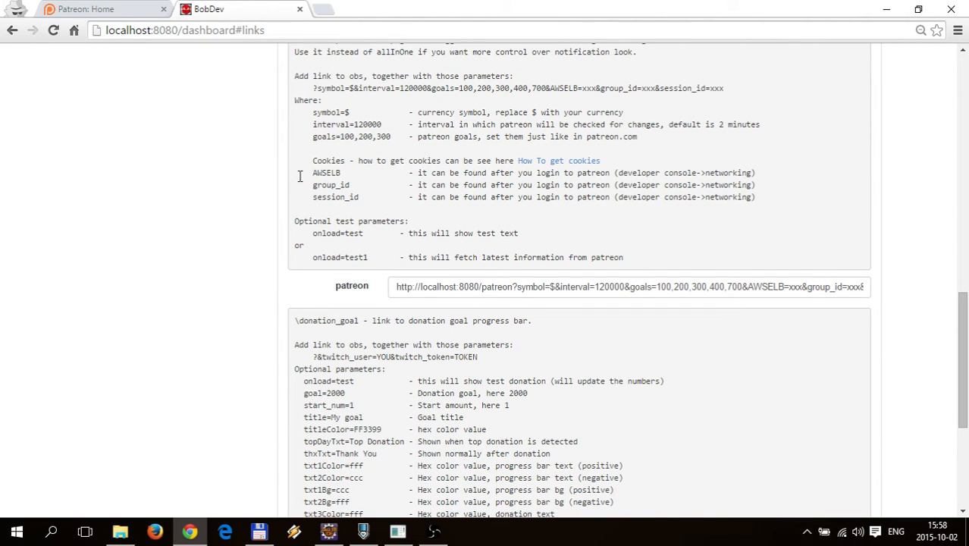
Review the Patreon cookie parameters and select the Patreon notification link for copying
double_click(328, 160)
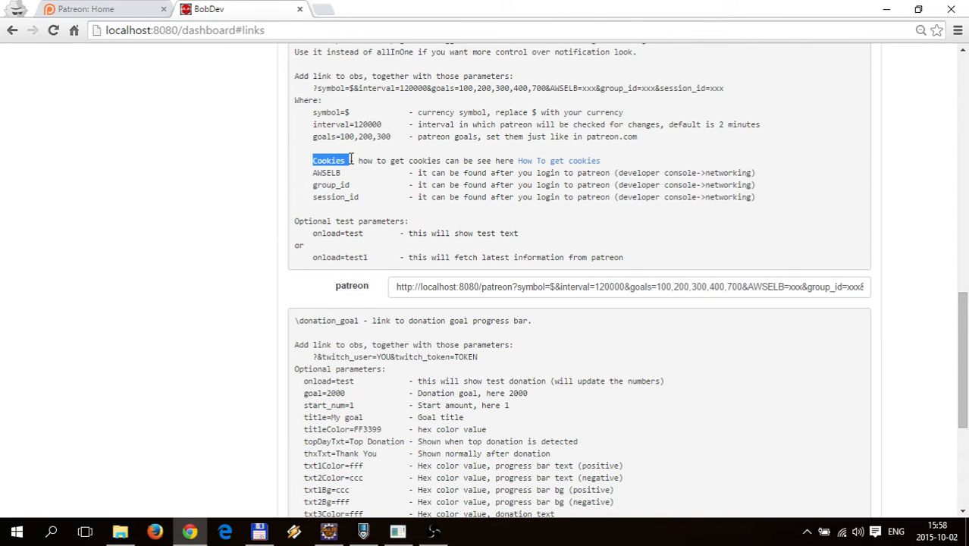
mouse_move(356, 185)
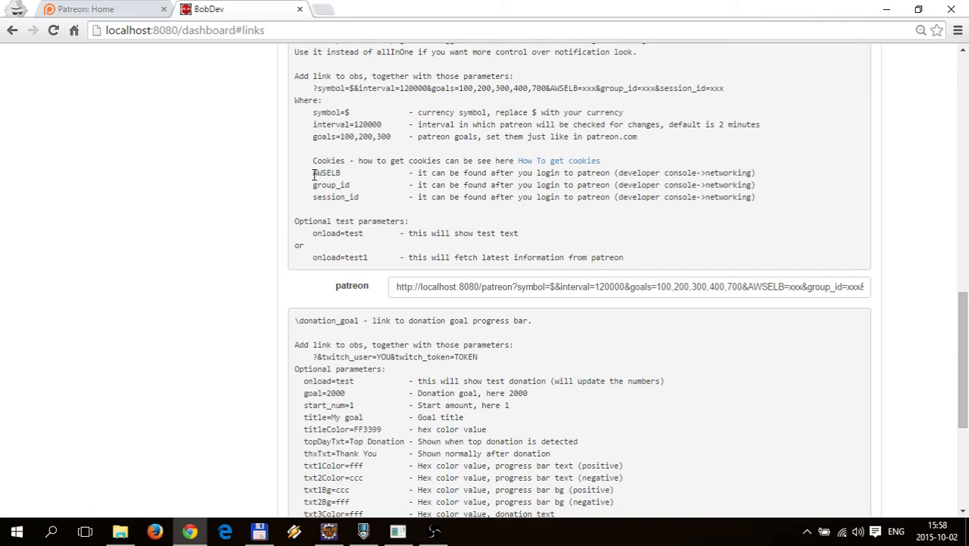
left_click_drag(313, 173, 358, 197)
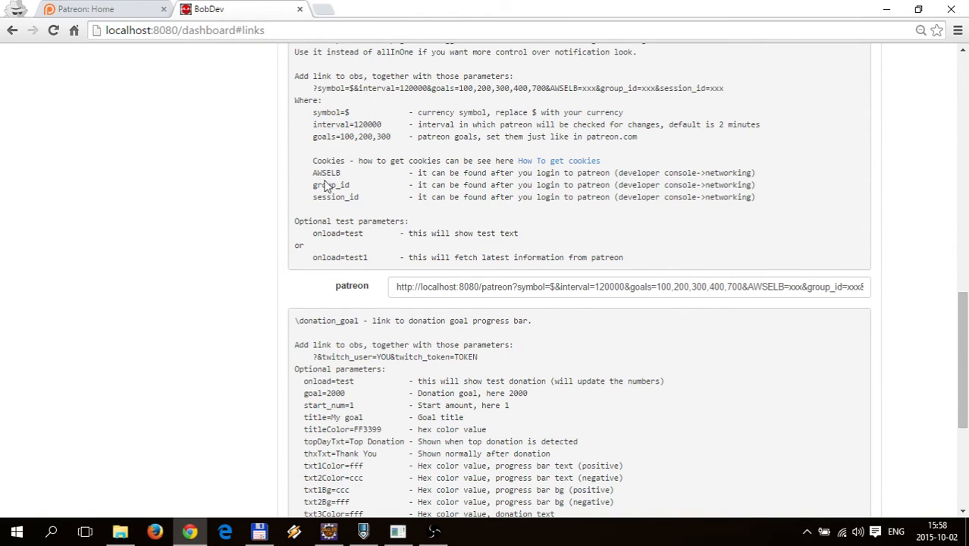
mouse_move(430, 291)
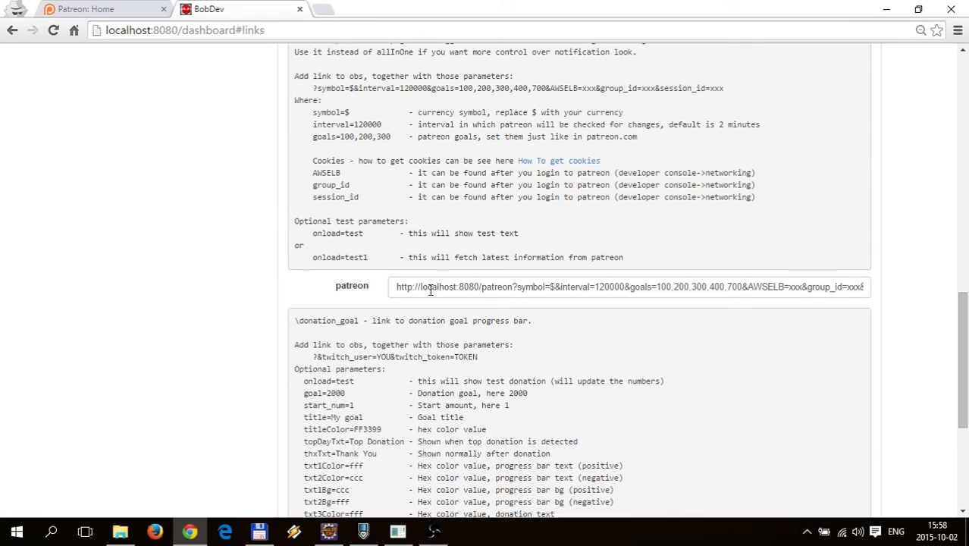
left_click(431, 288)
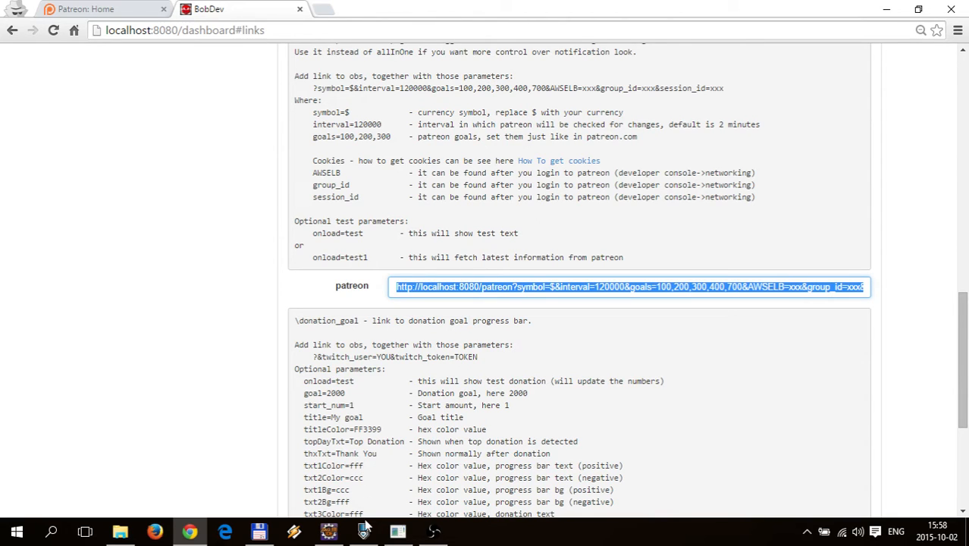
Paste the localhost:8080/patreon URL with its cookie placeholders into a new PSPad file
left_click(364, 531)
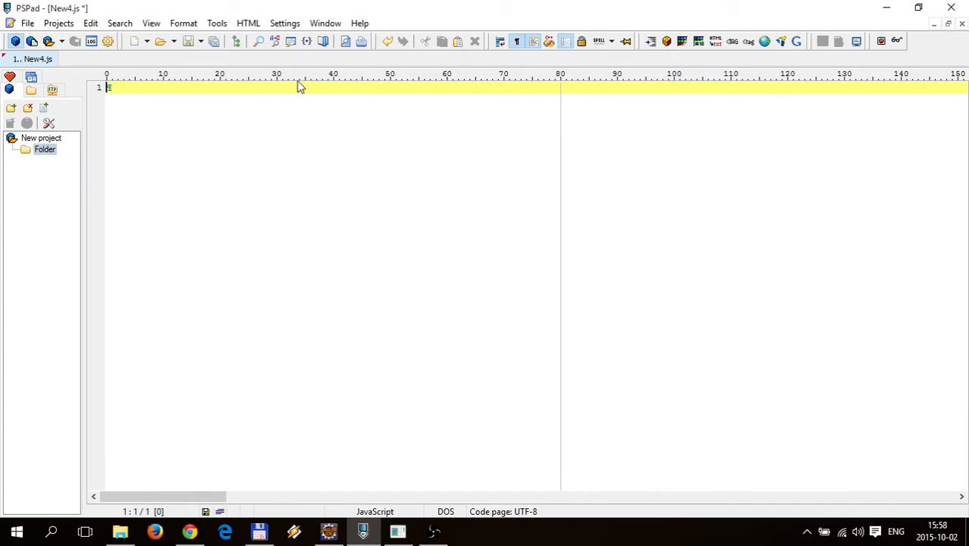
type("http://localhost:8080/patreon?symbol=$&interval=120000&goals=100,200,300,400,700&AWSELB=xxx&group_id=xxx&session_id=xxx")
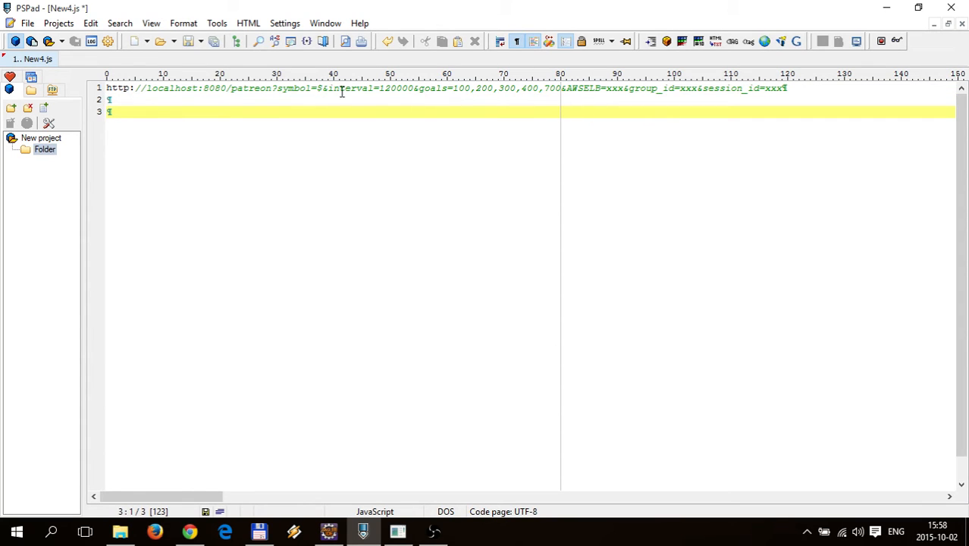
mouse_move(301, 92)
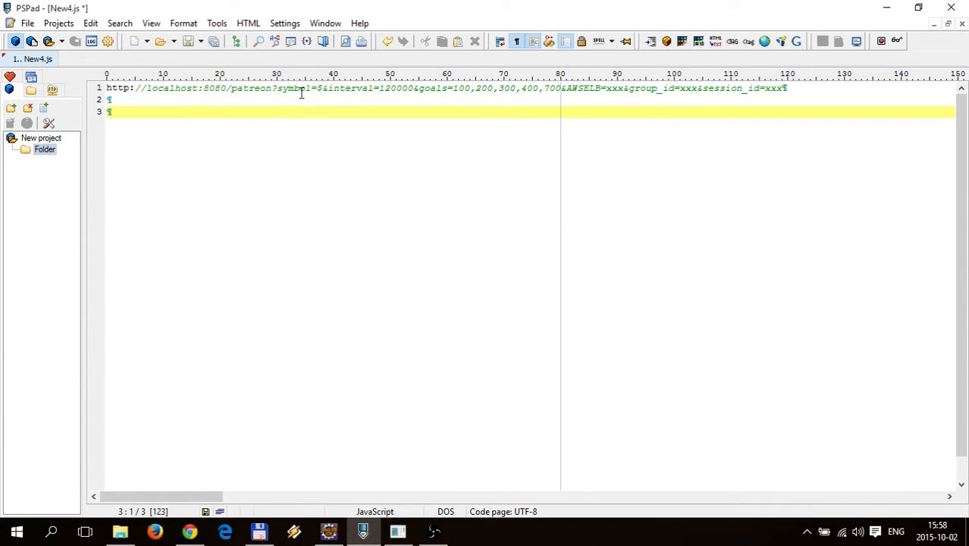
left_click(381, 94)
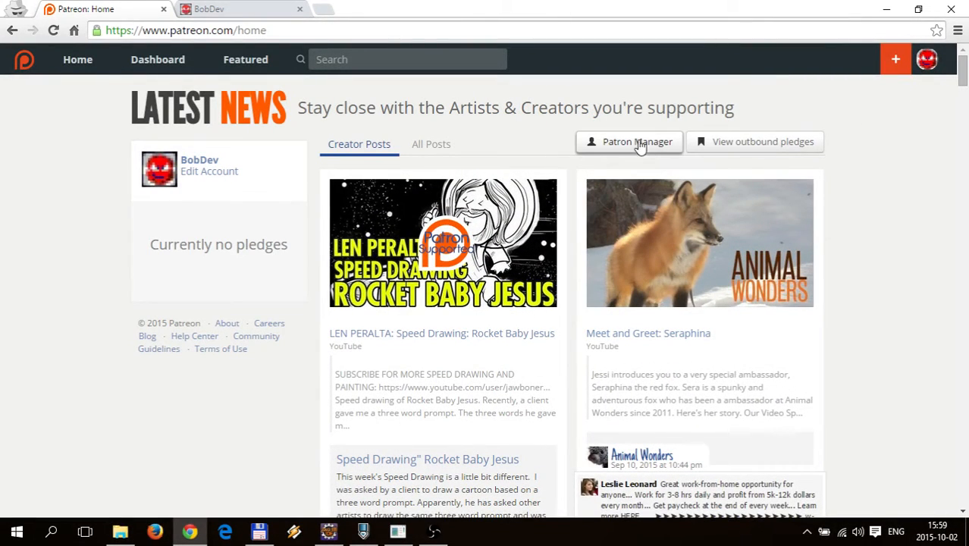
Open Patreon's Patron Manager and list all current patrons
left_click(638, 142)
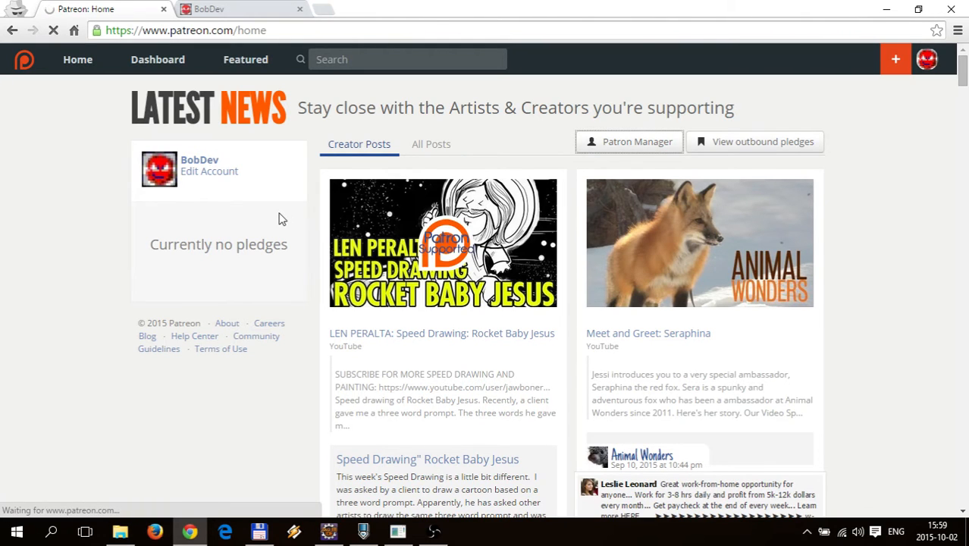
left_click(630, 142)
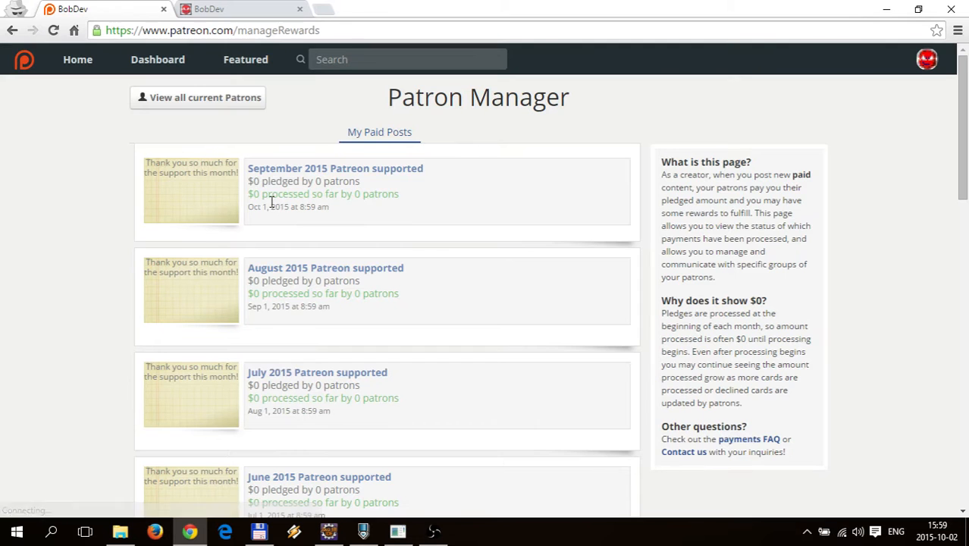
mouse_move(205, 106)
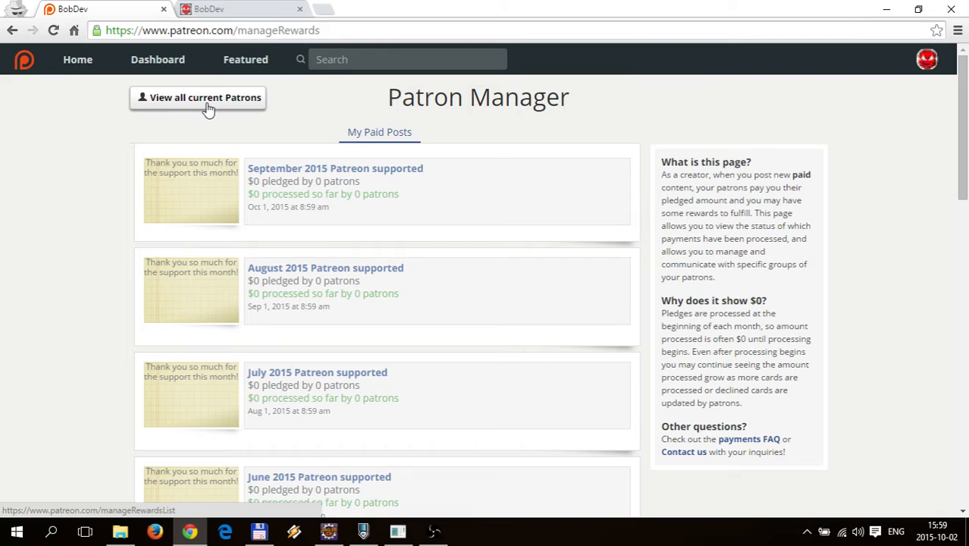
left_click(204, 98)
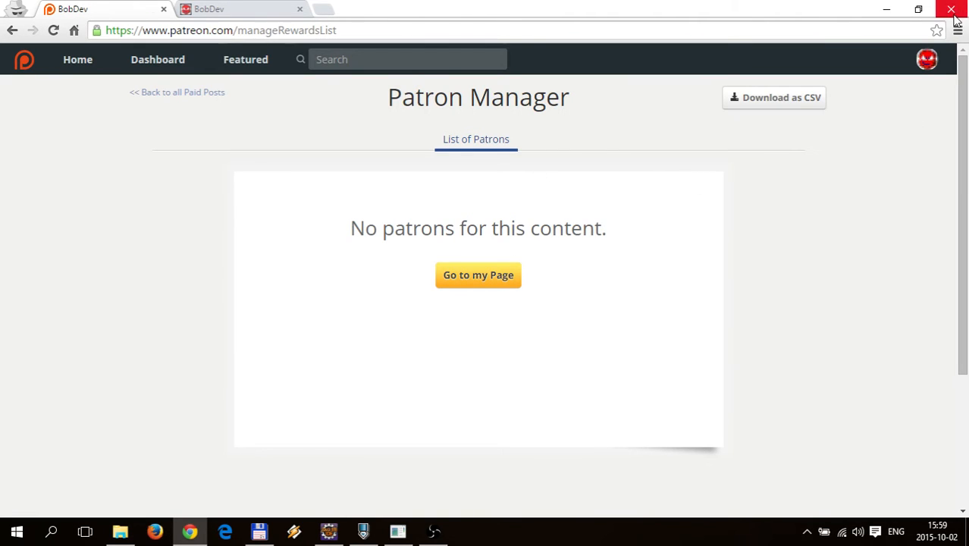
Open Chrome's Developer tools on the Network panel and trigger 'Download as CSV'
left_click(957, 30)
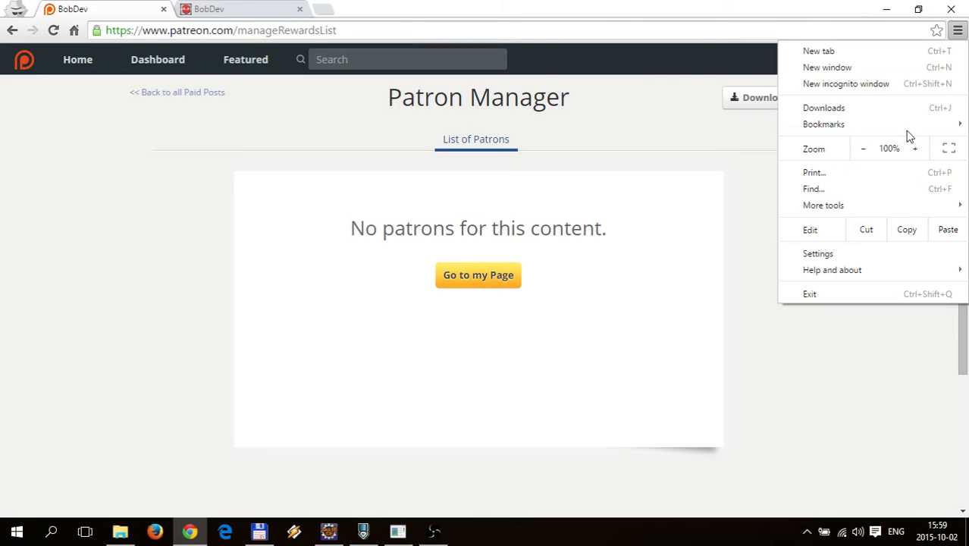
mouse_move(823, 205)
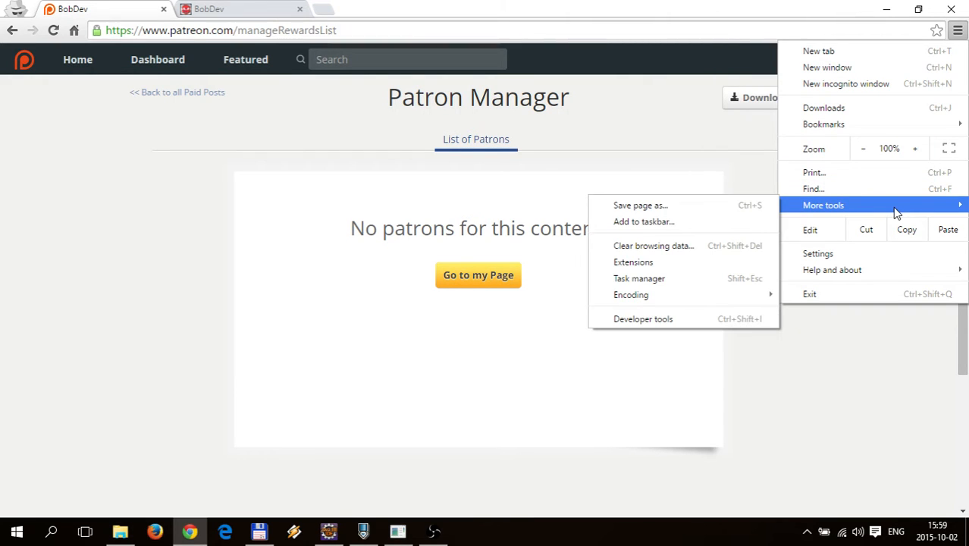
mouse_move(770, 313)
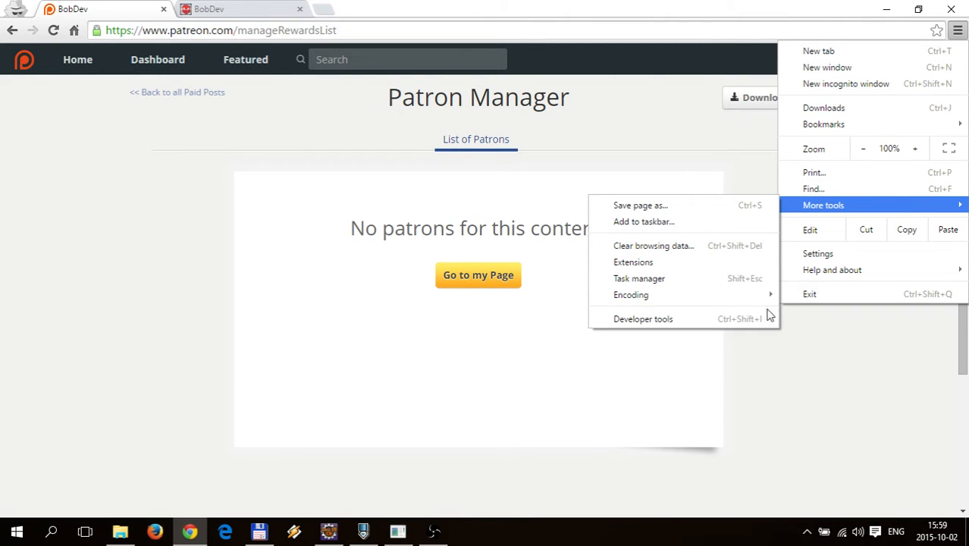
left_click(643, 319)
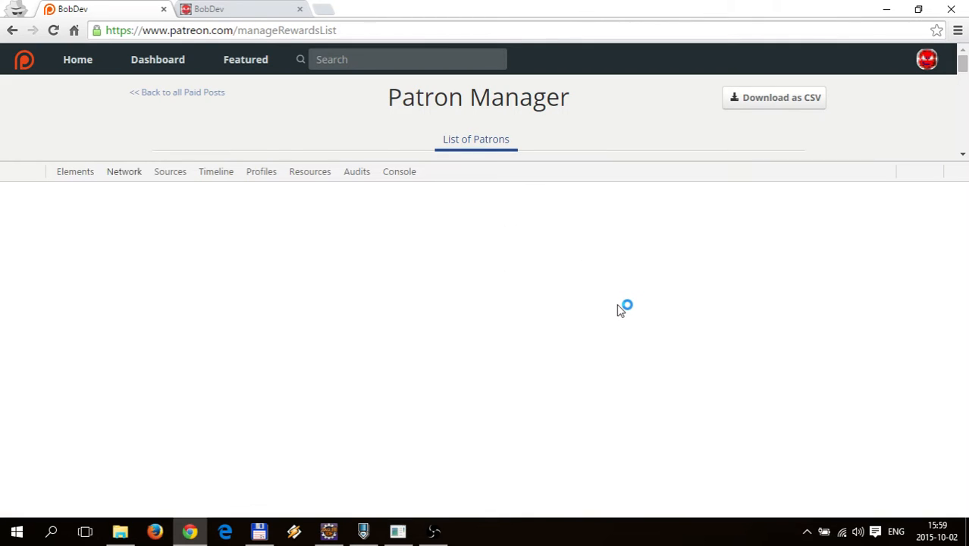
left_click(124, 171)
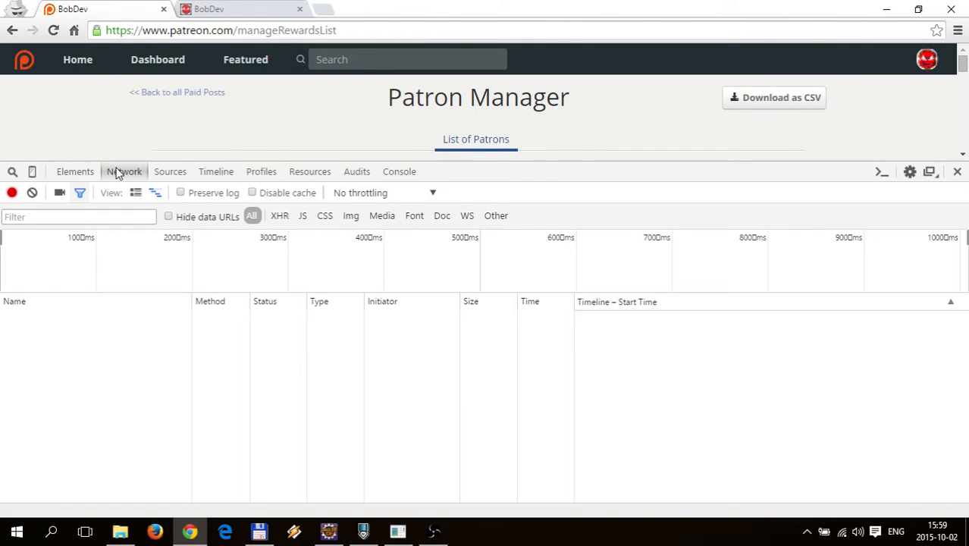
mouse_move(775, 102)
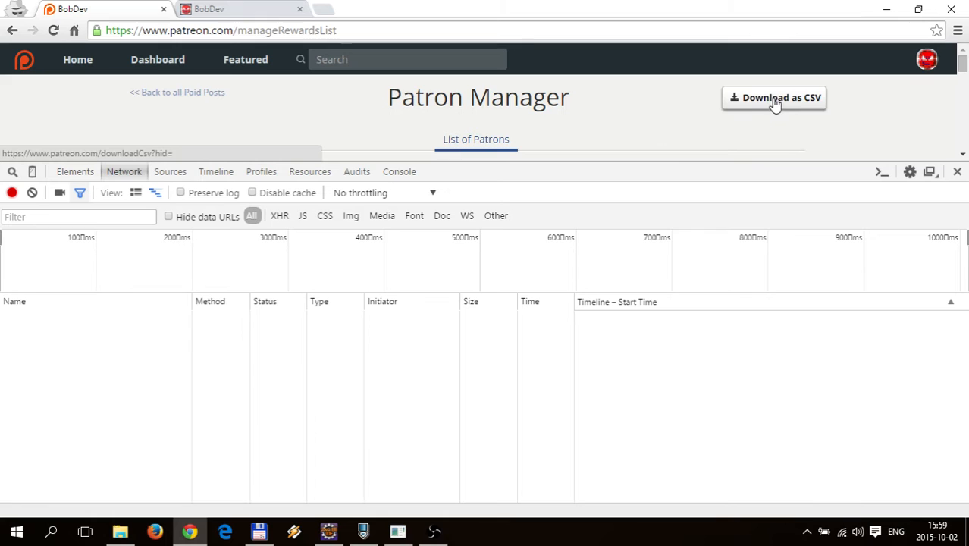
left_click(775, 97)
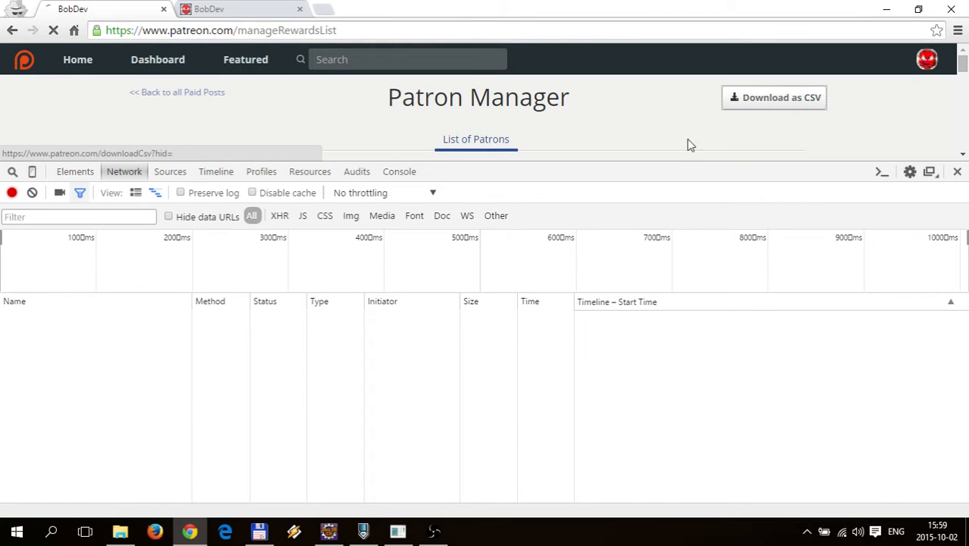
Cancel saving the CSV report and view the downloadCsv request's headers and cookies
left_click(775, 97)
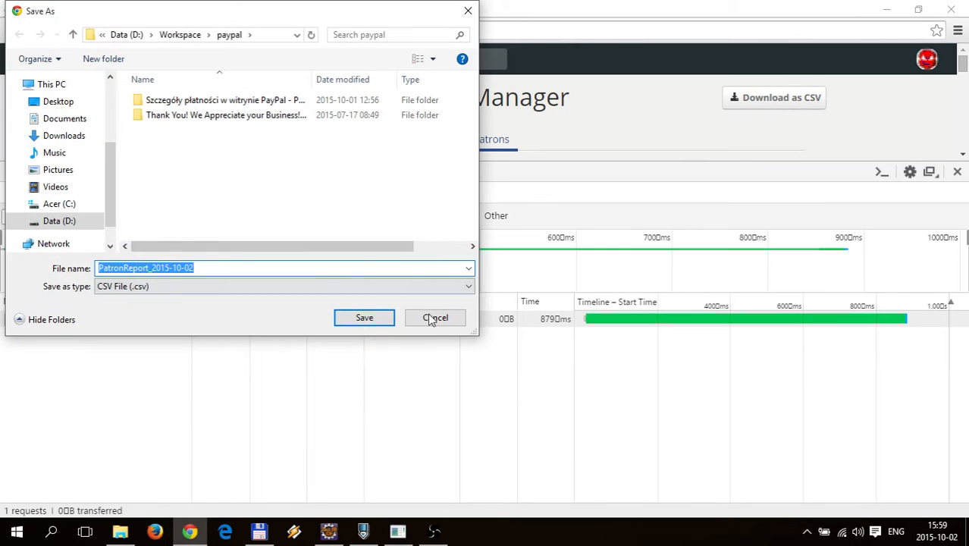
left_click(435, 318)
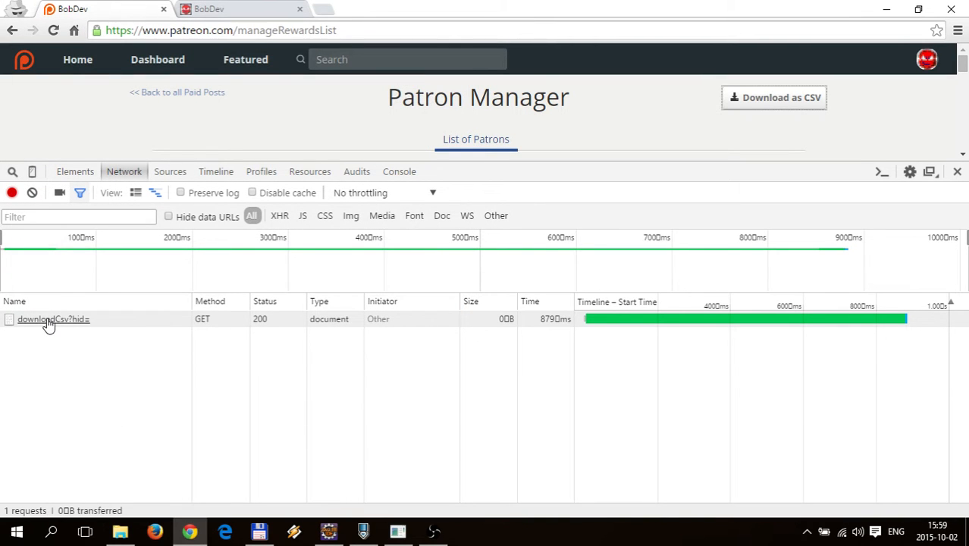
left_click(53, 319)
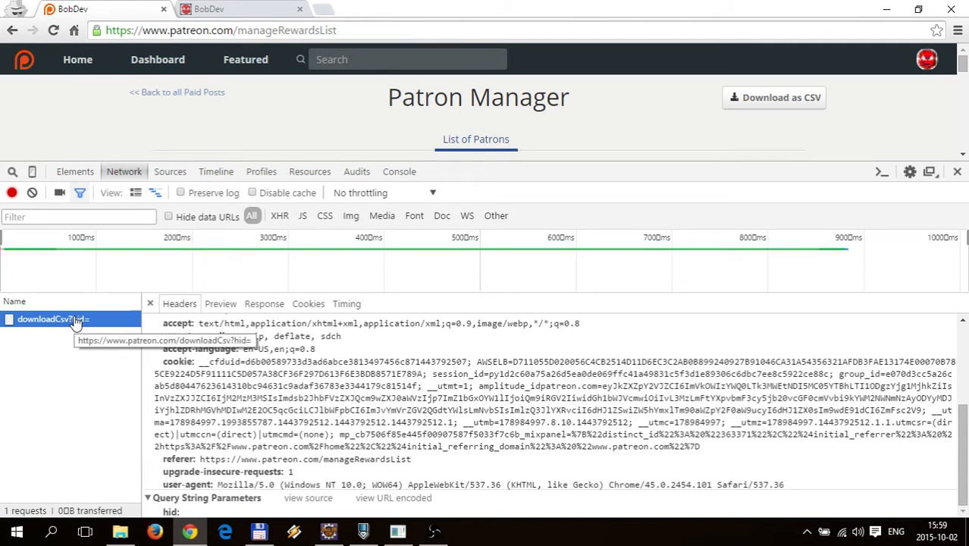
mouse_move(201, 361)
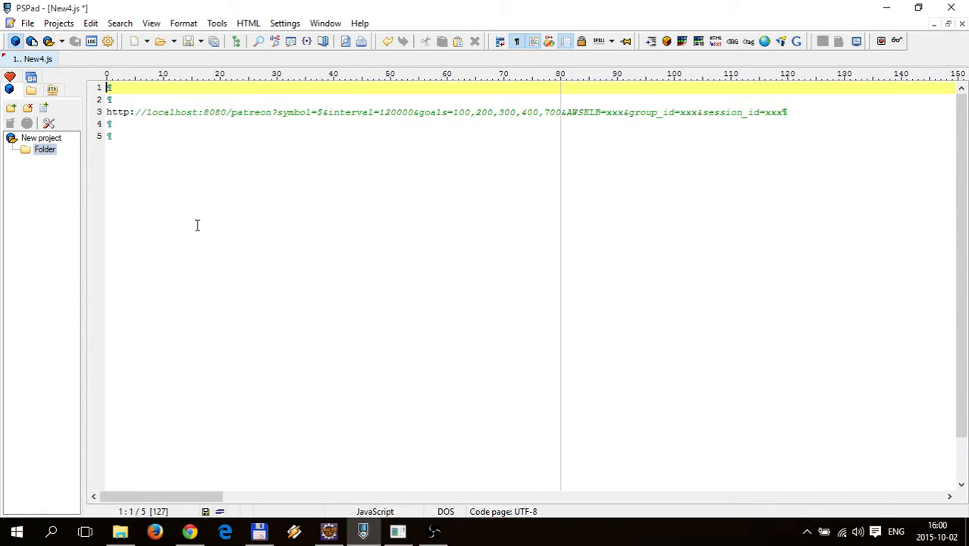
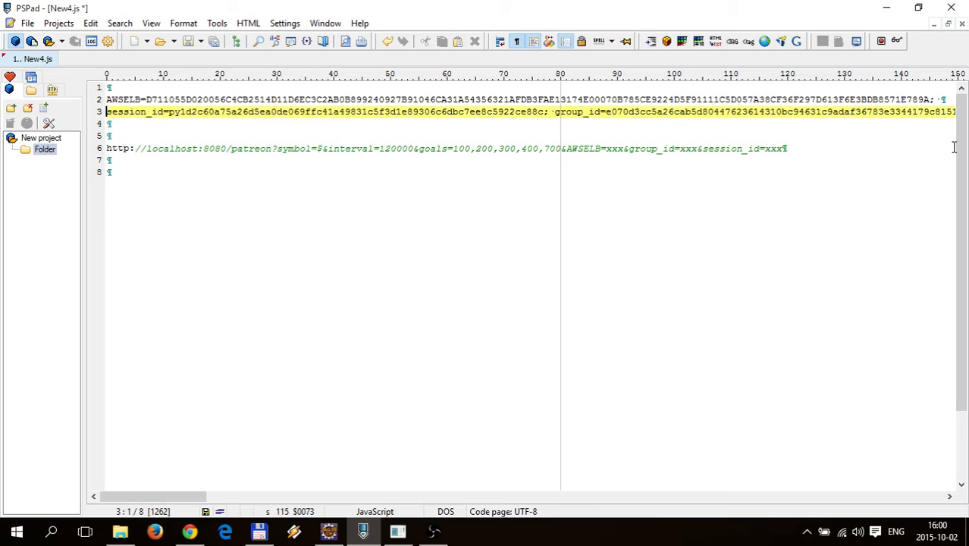
Paste the cookie string into PSPad and split out the AWSELB, session_id and group_id lines
left_click(306, 111)
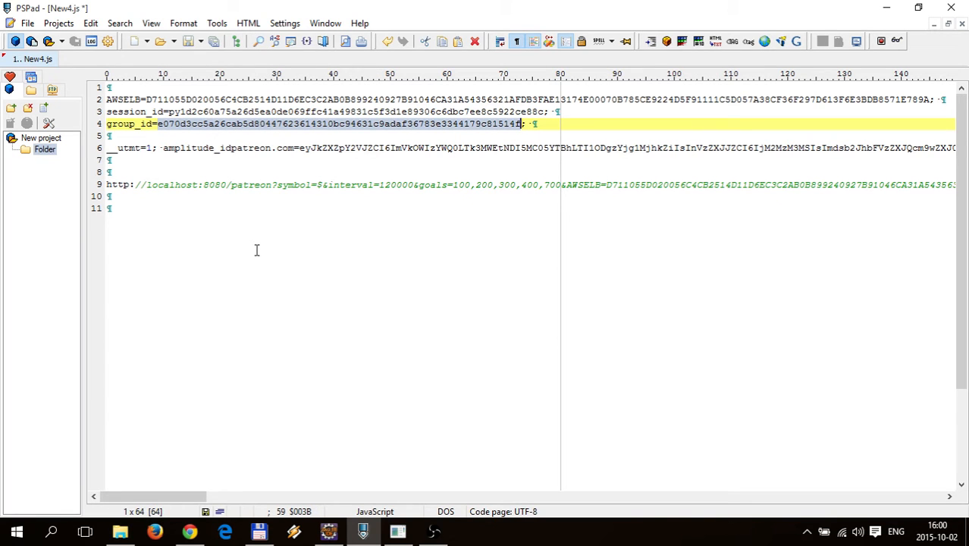
Fill in the URL's group_id and session_id values, append '&onload=test1', and copy the URL
scroll("right", 3)
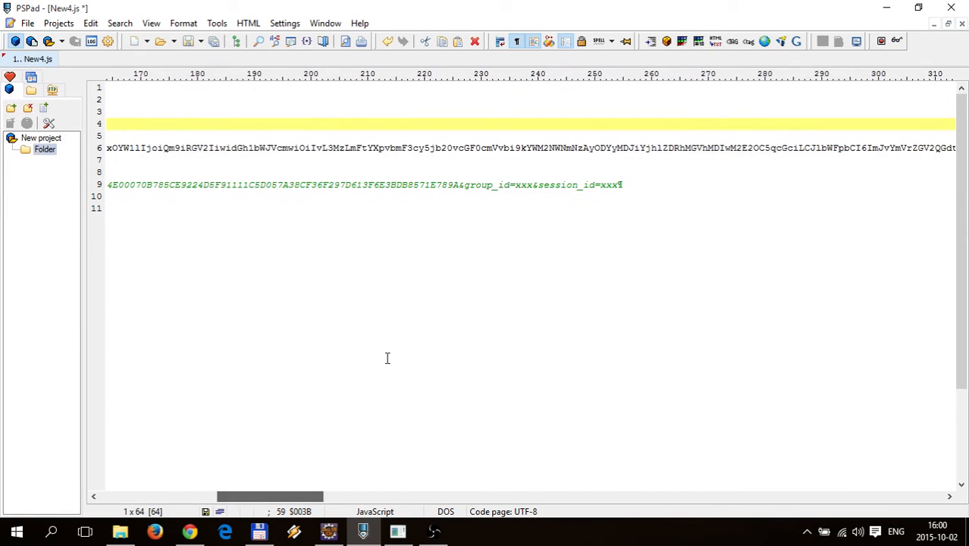
double_click(522, 185)
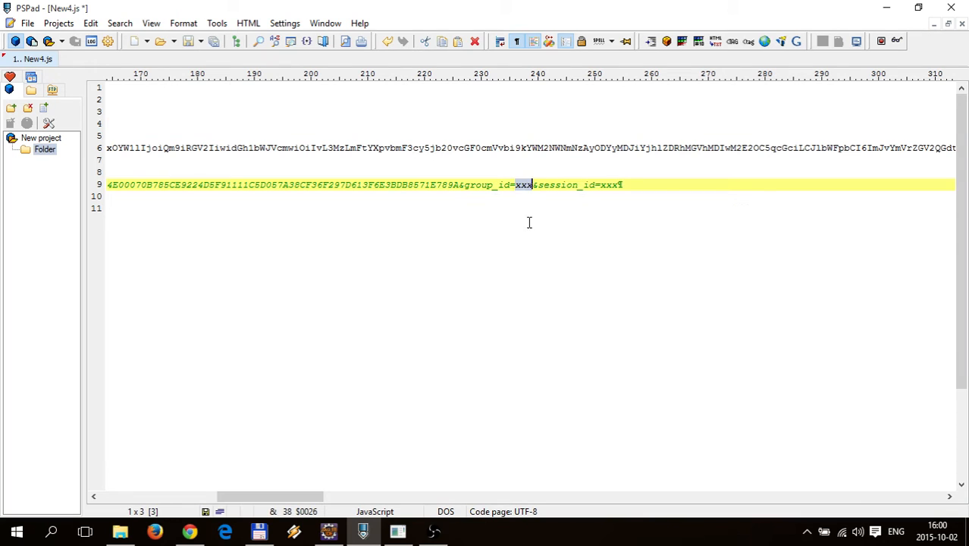
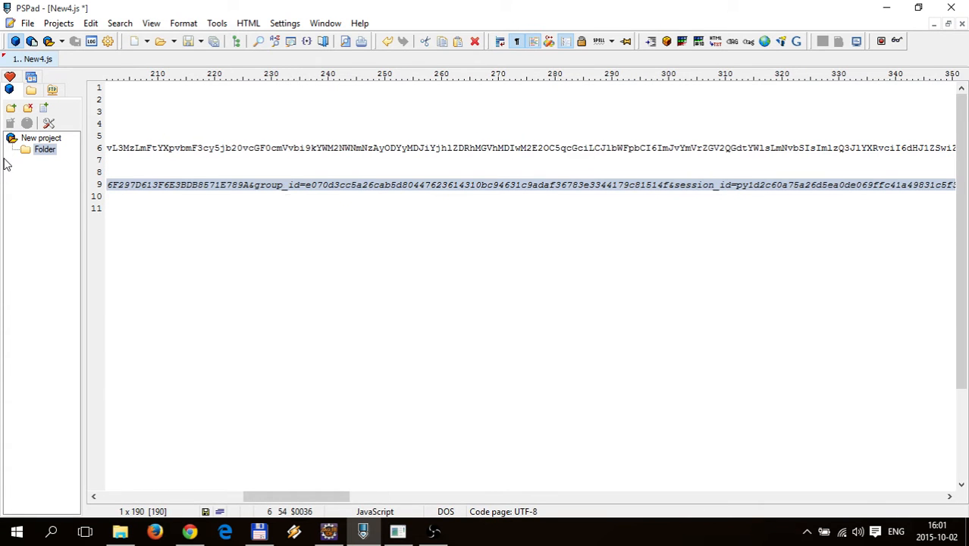
mouse_move(182, 451)
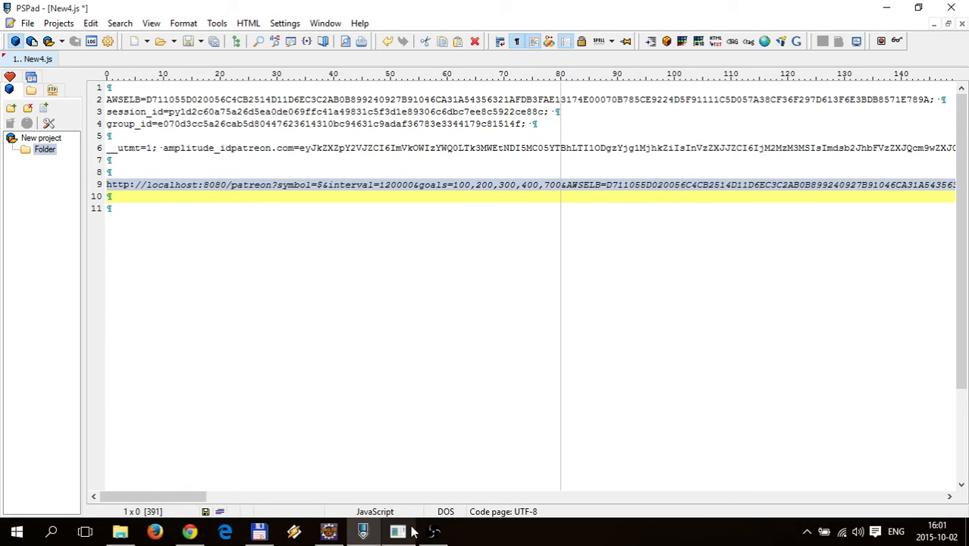
mouse_move(437, 526)
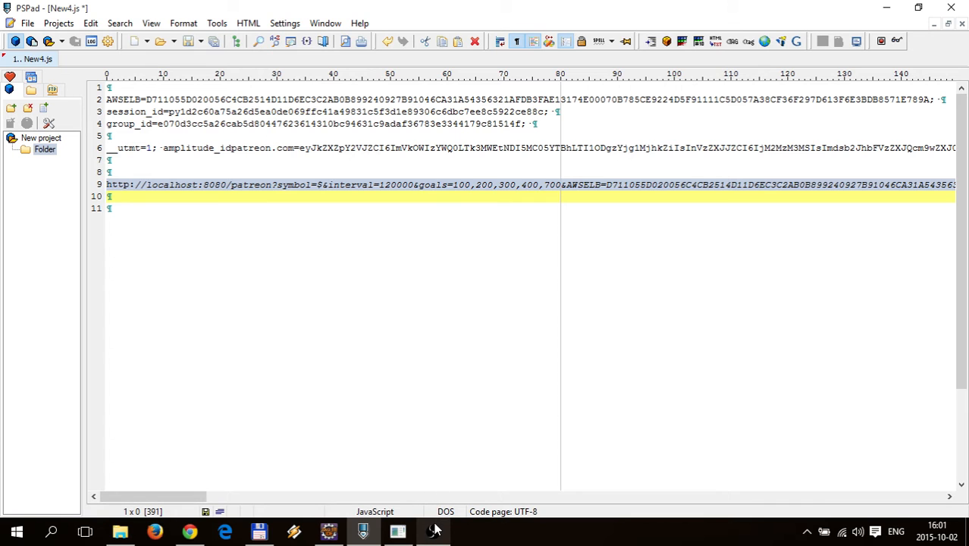
Paste the new Patreon URL into the CLR Browser source's properties, keeping 1766×720 size
left_click(435, 531)
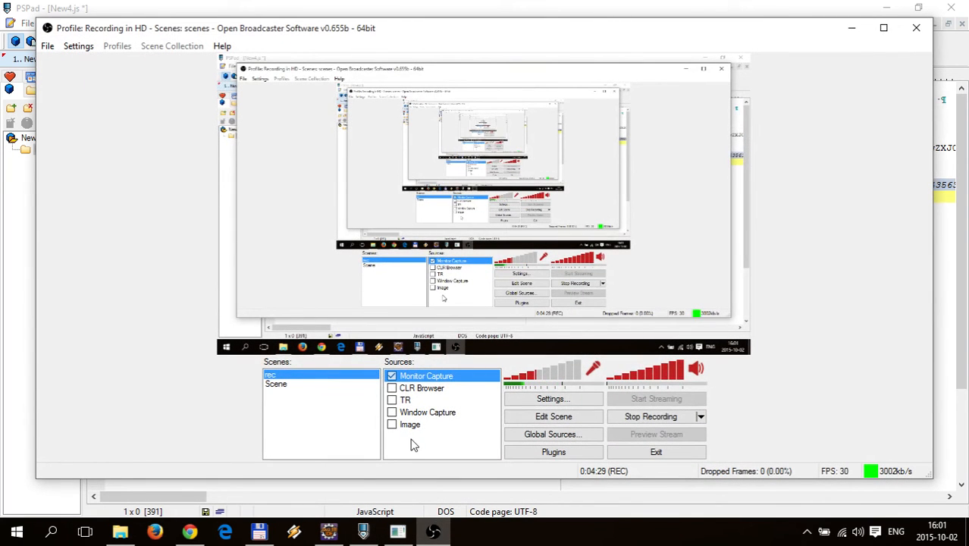
right_click(421, 388)
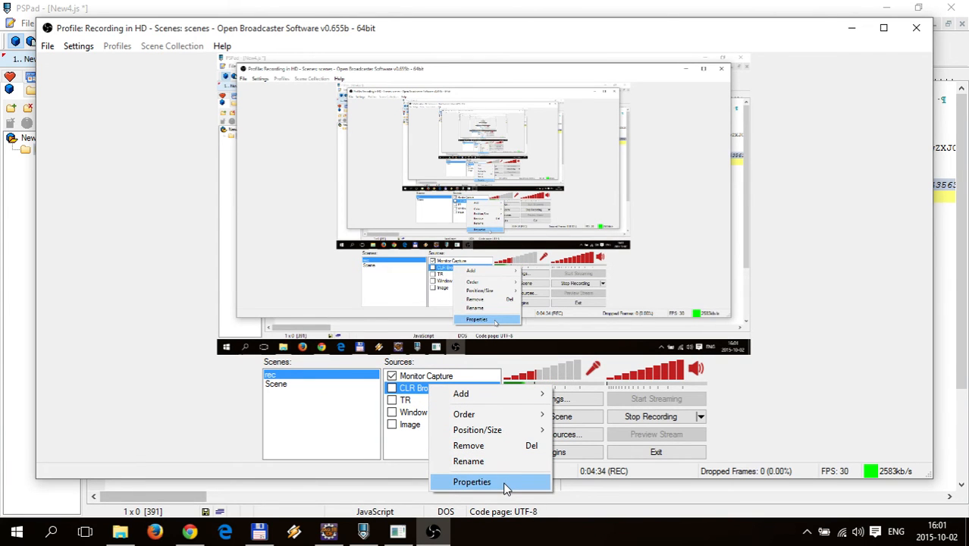
left_click(471, 482)
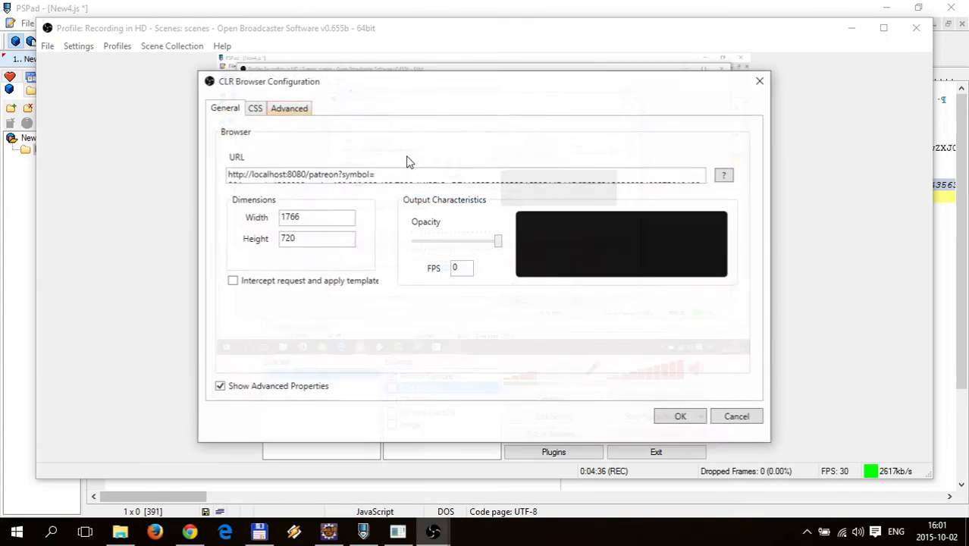
triple_click(387, 174)
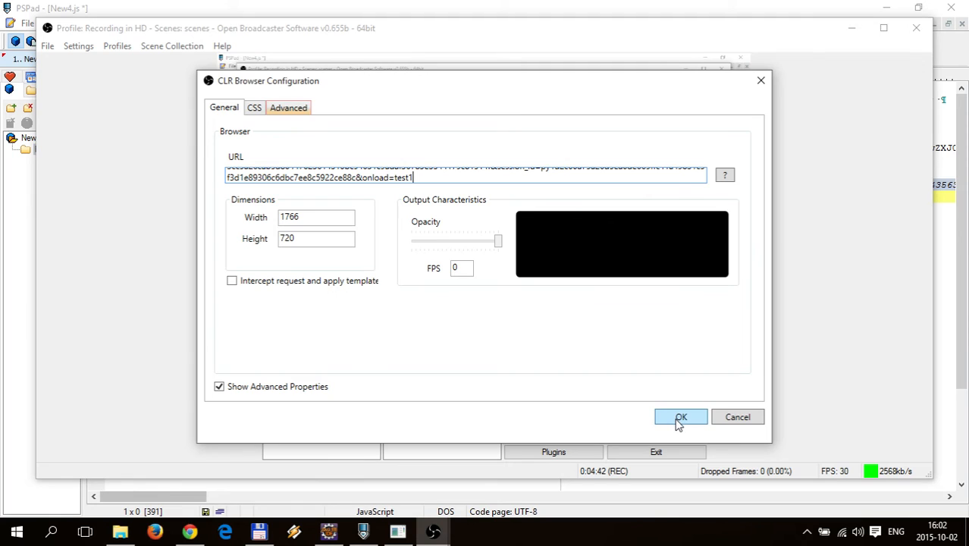
left_click(315, 217)
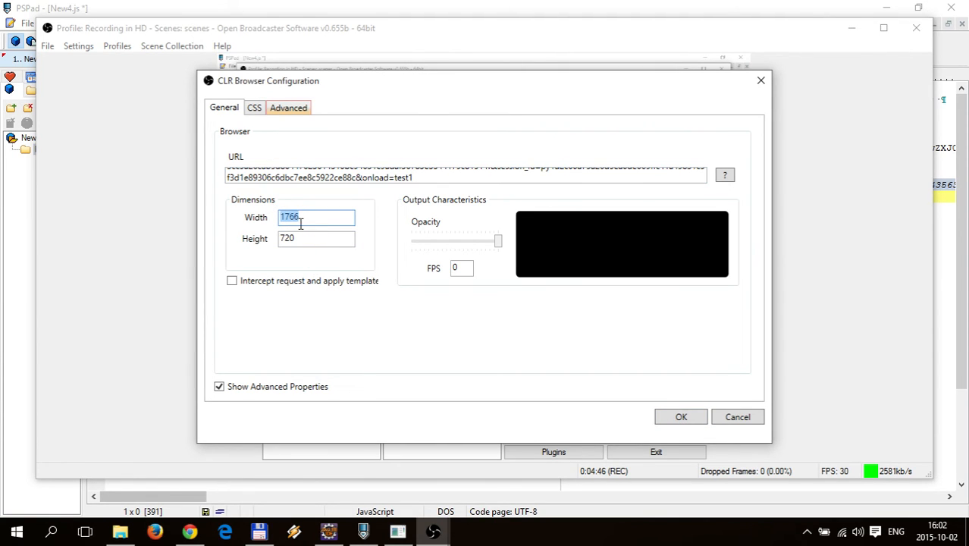
left_click(316, 238)
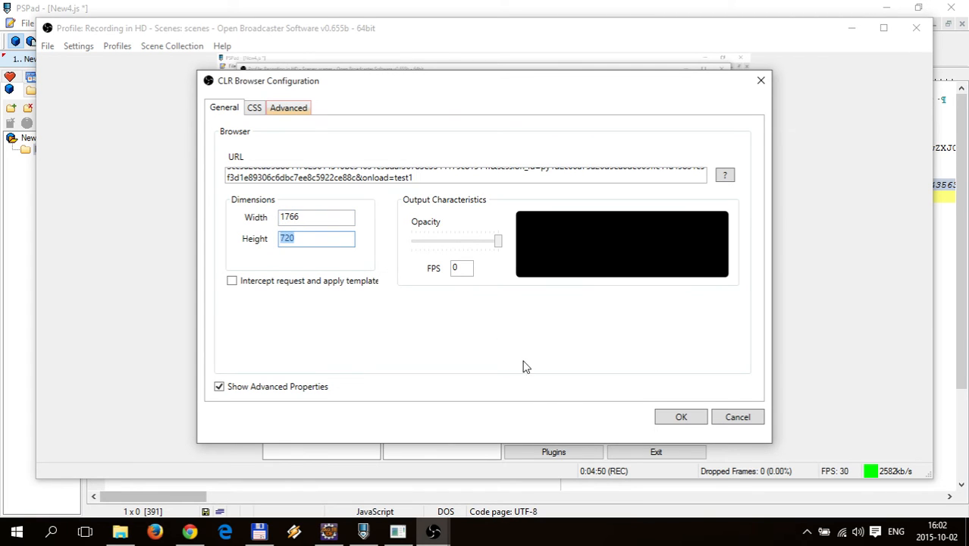
mouse_move(684, 417)
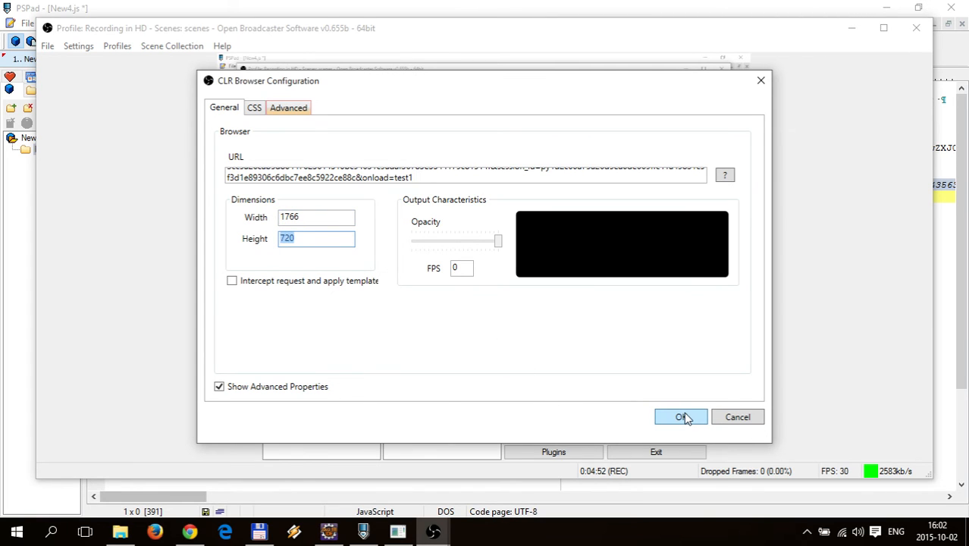
left_click(680, 417)
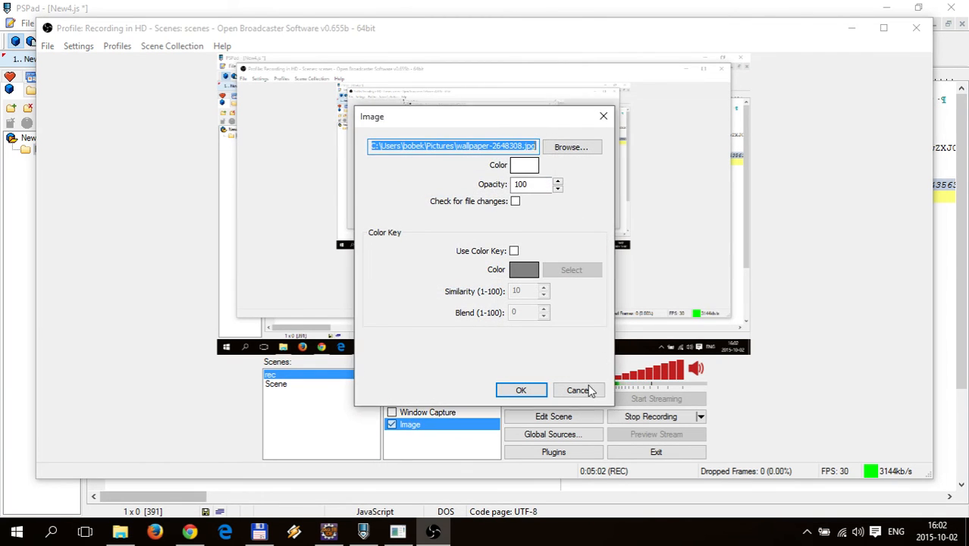
Cancel the Image dialog, enable the CLR Browser source, and center it horizontally
left_click(577, 390)
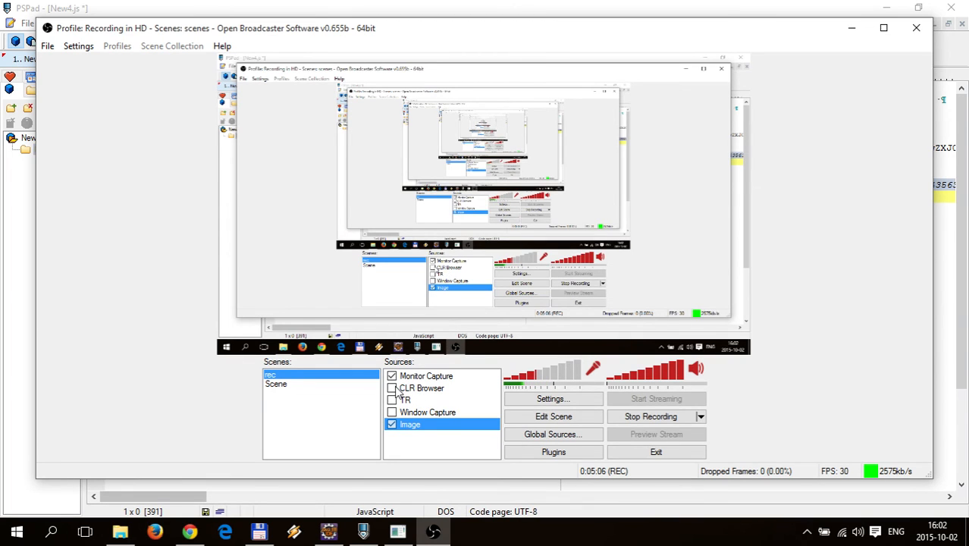
left_click(392, 389)
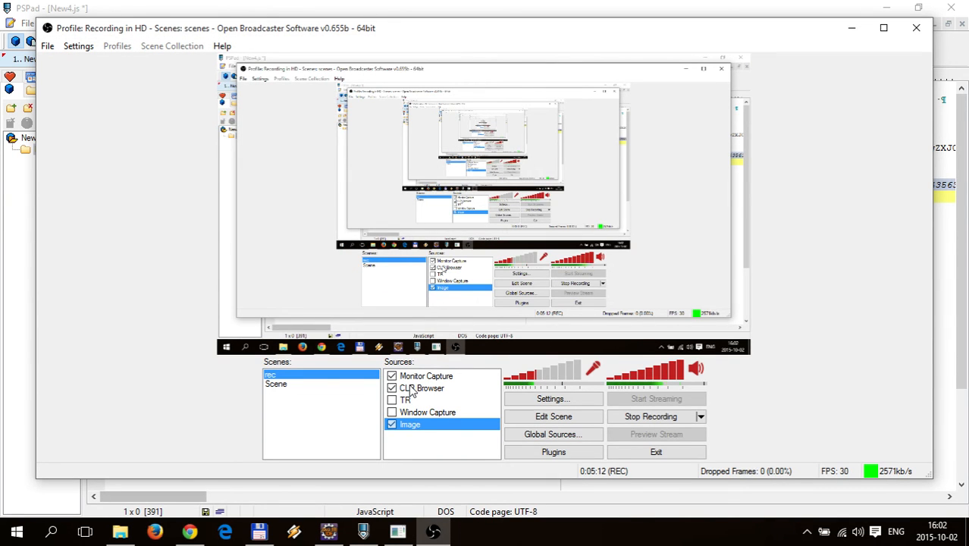
right_click(421, 388)
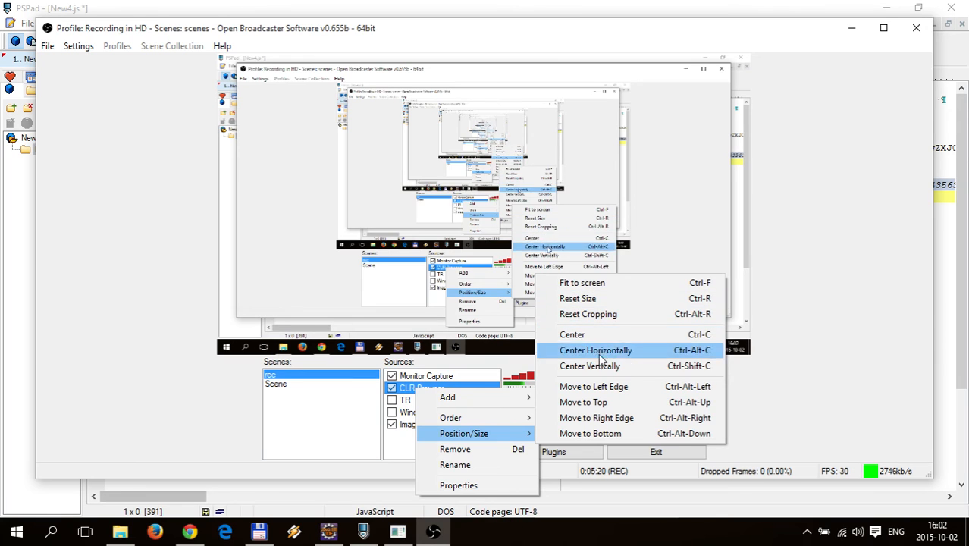
left_click(596, 351)
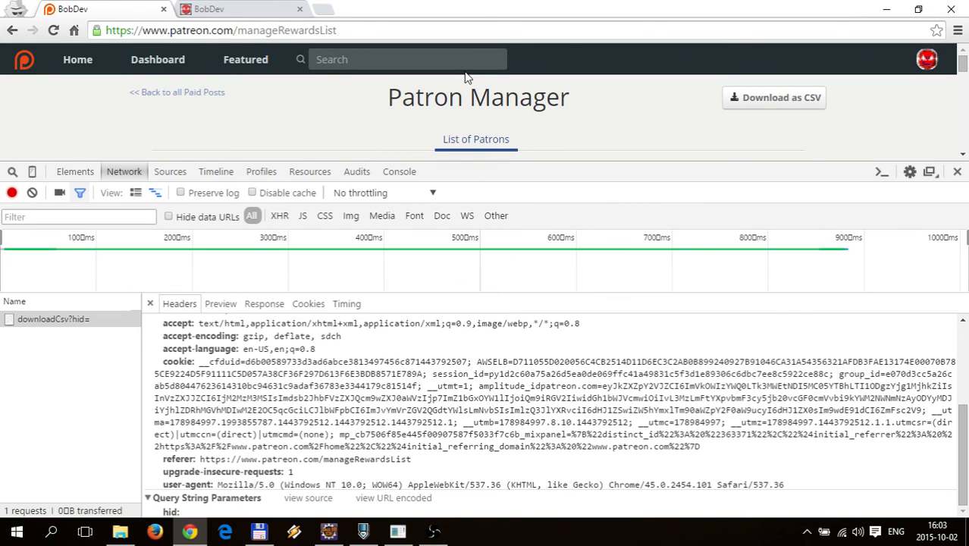
mouse_move(180, 144)
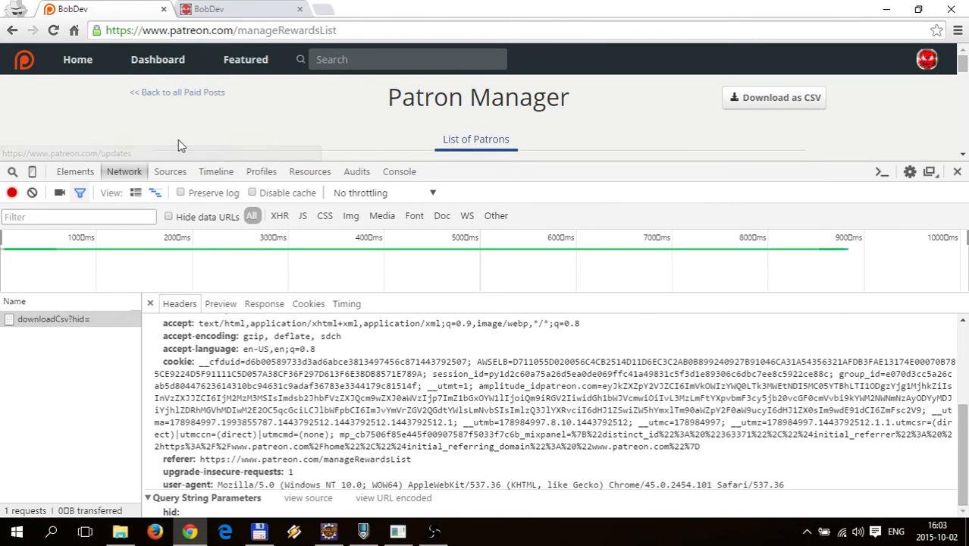
mouse_move(182, 363)
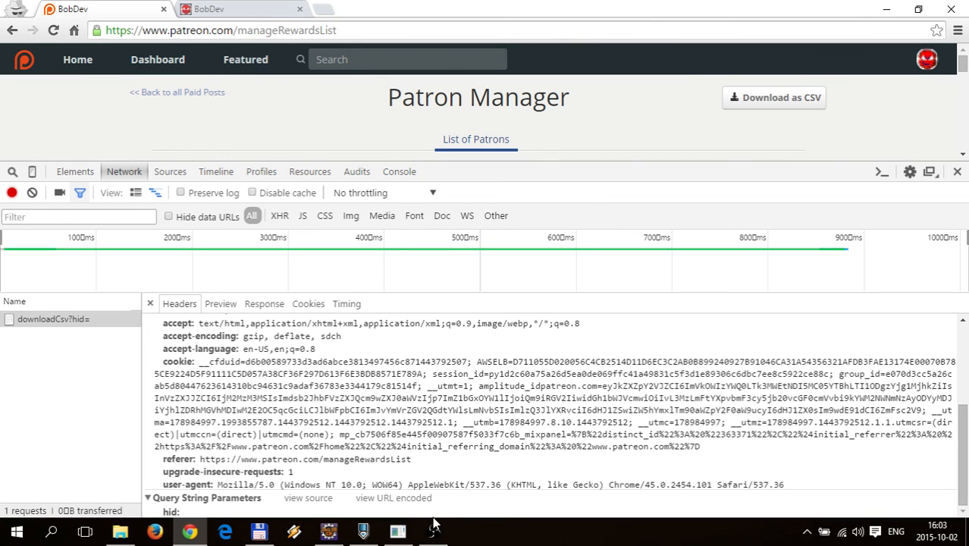
mouse_move(431, 528)
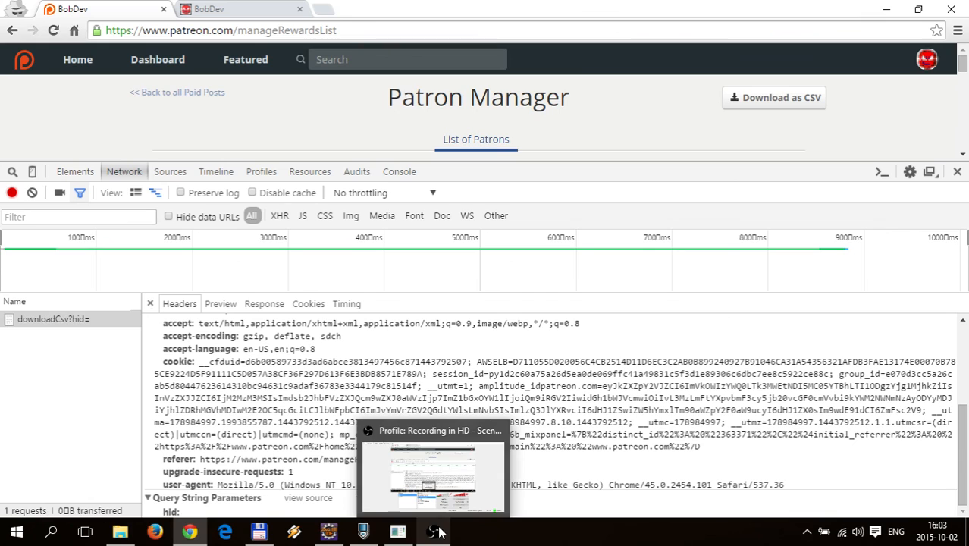